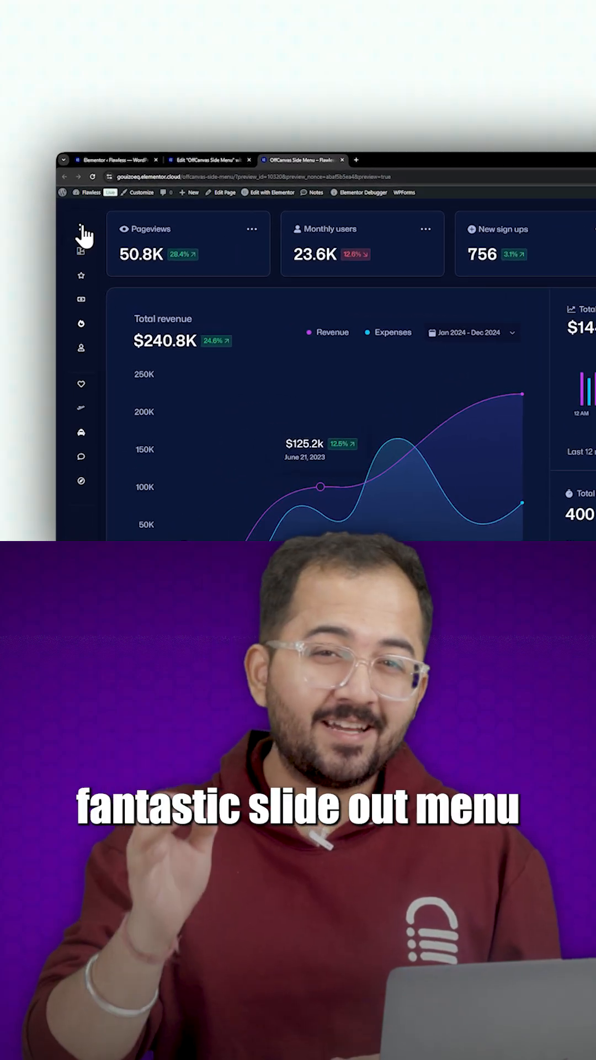
Expand the ACME slide-out menu from the top sidebar icon in the live preview.
left_click(82, 236)
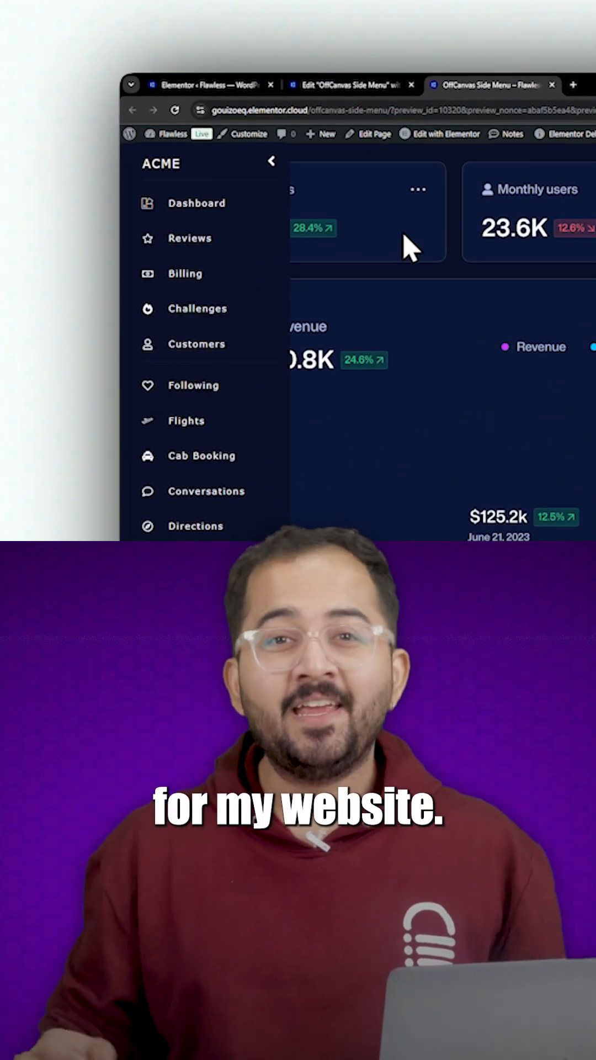
mouse_move(203, 439)
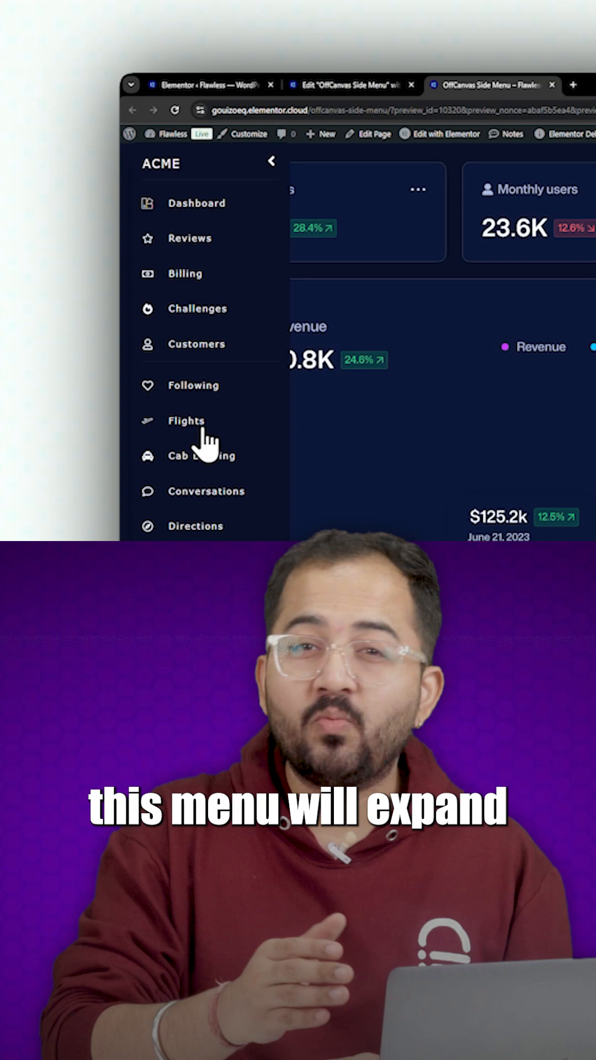
mouse_move(271, 168)
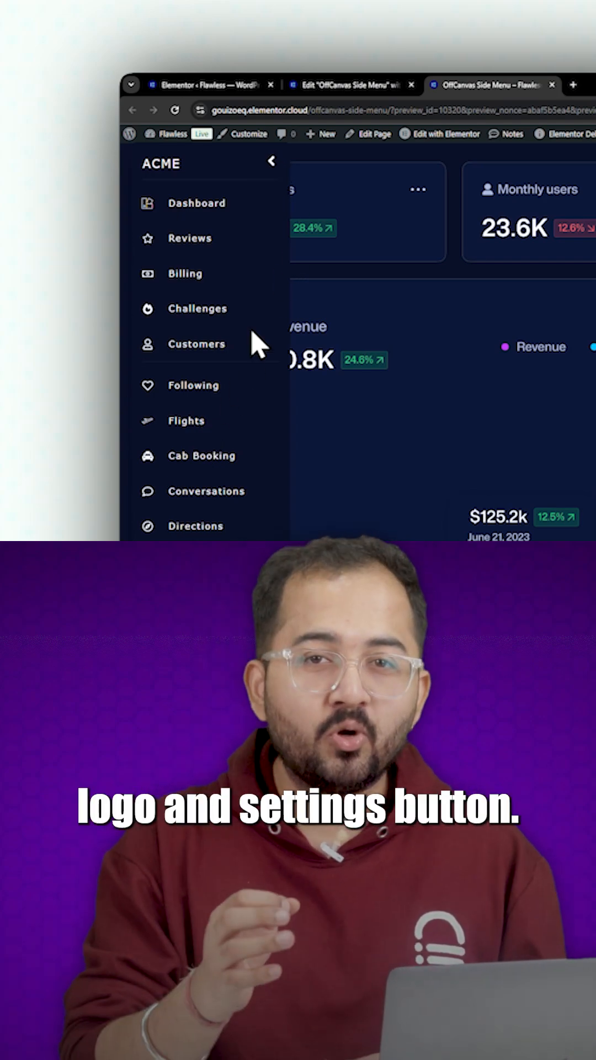
scroll("down", 3)
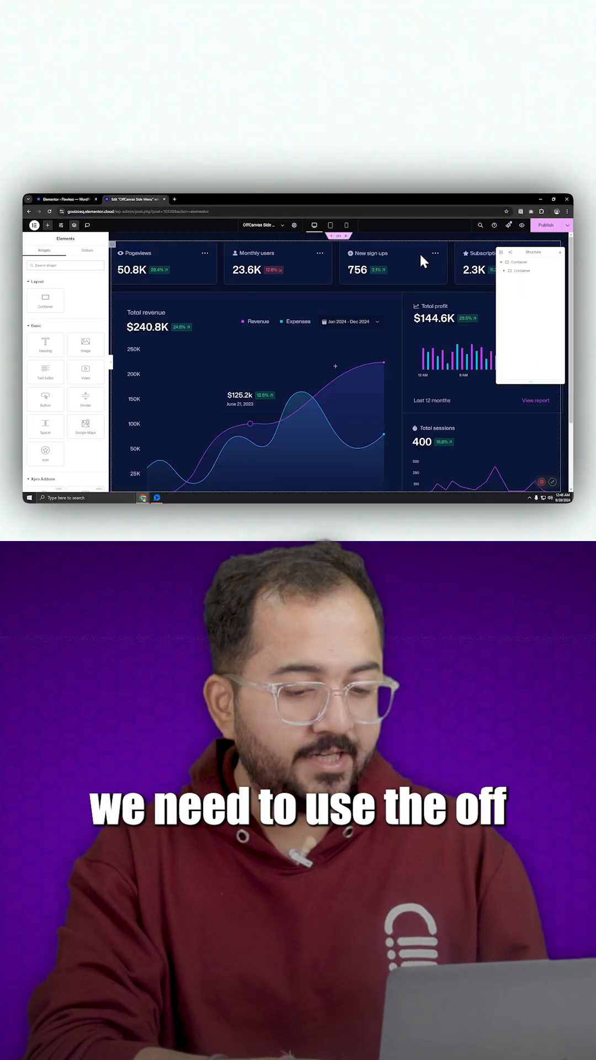
mouse_move(227, 271)
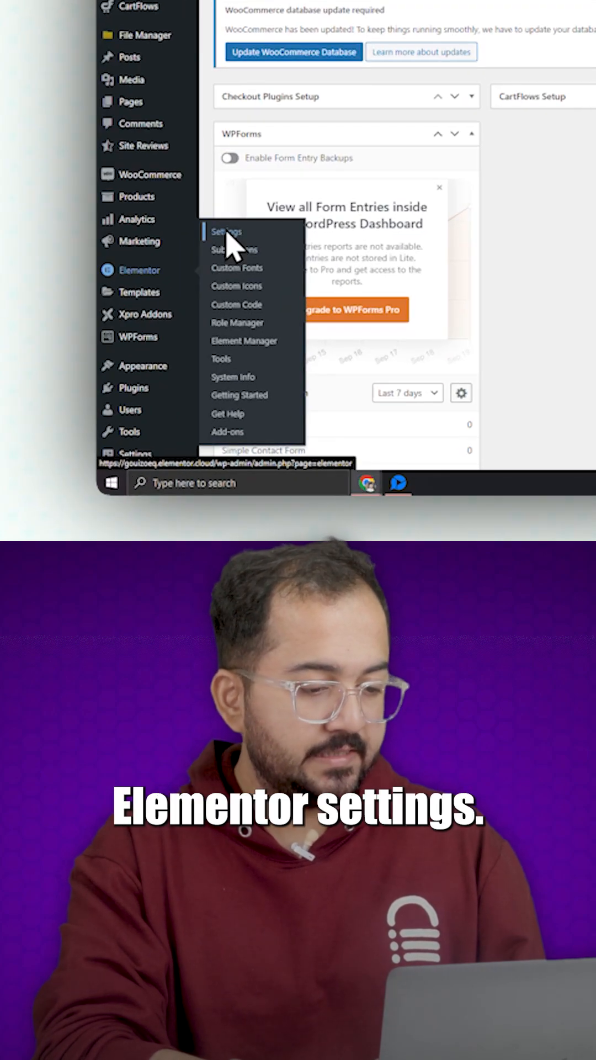
Open Elementor Settings and scroll to the Nested Elements feature.
left_click(226, 231)
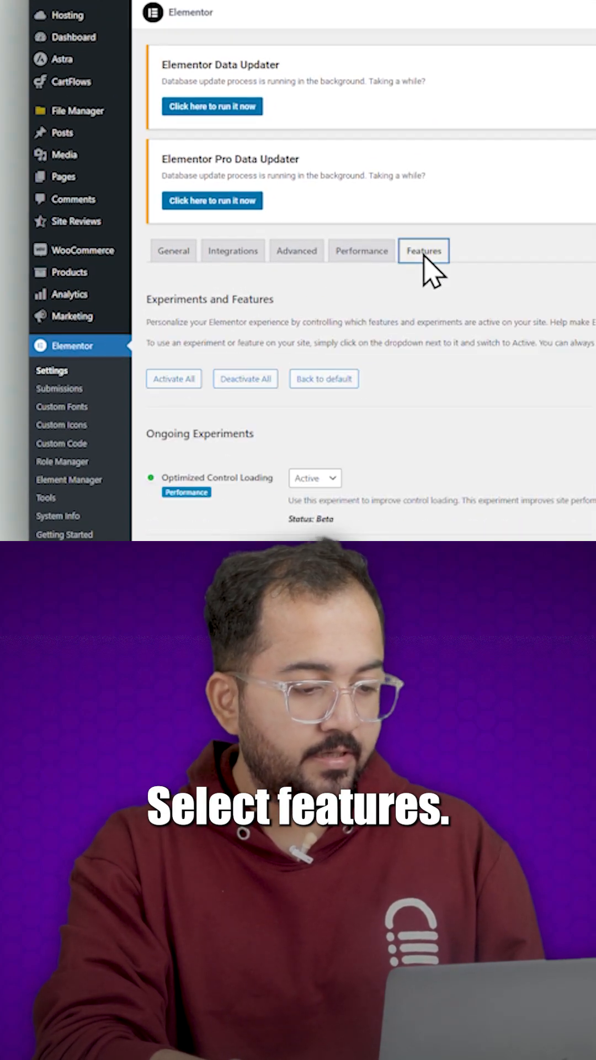
scroll("down", 3)
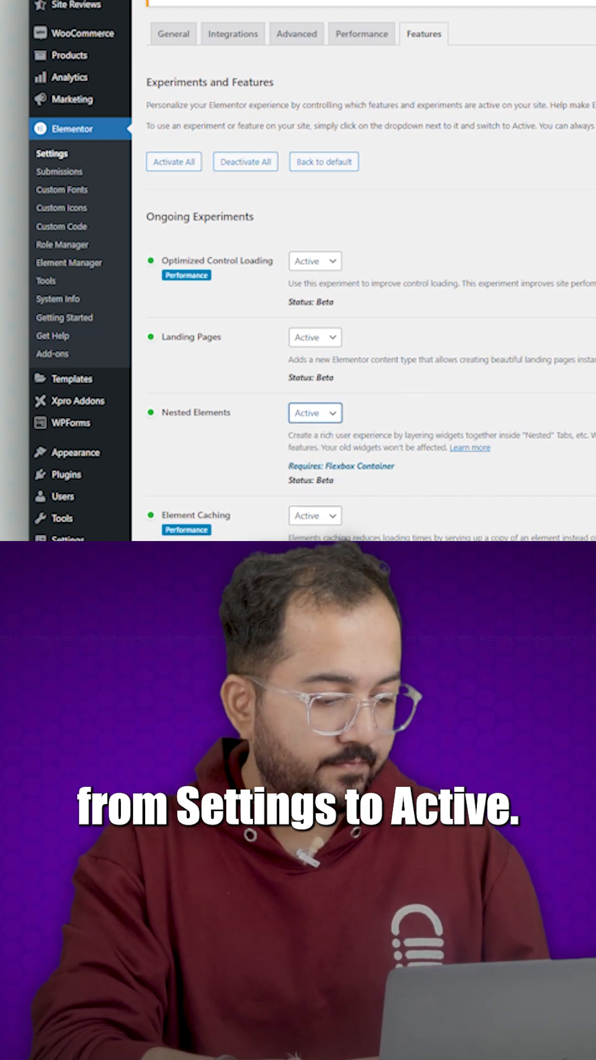
scroll("down", 3)
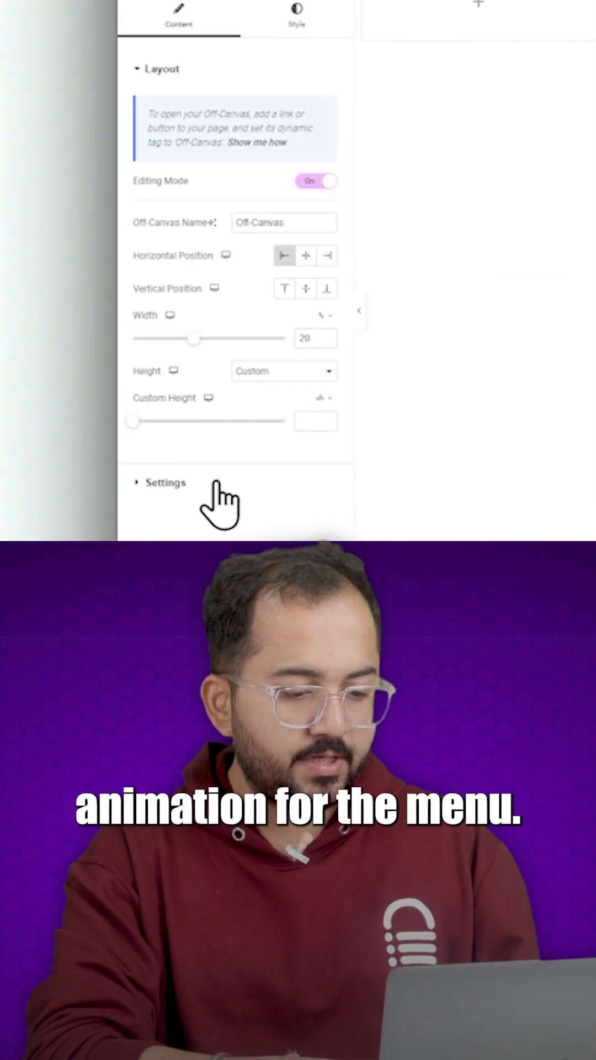
Give the Off-Canvas widget a Slide In Right entrance lasting 1.5 seconds.
left_click(165, 482)
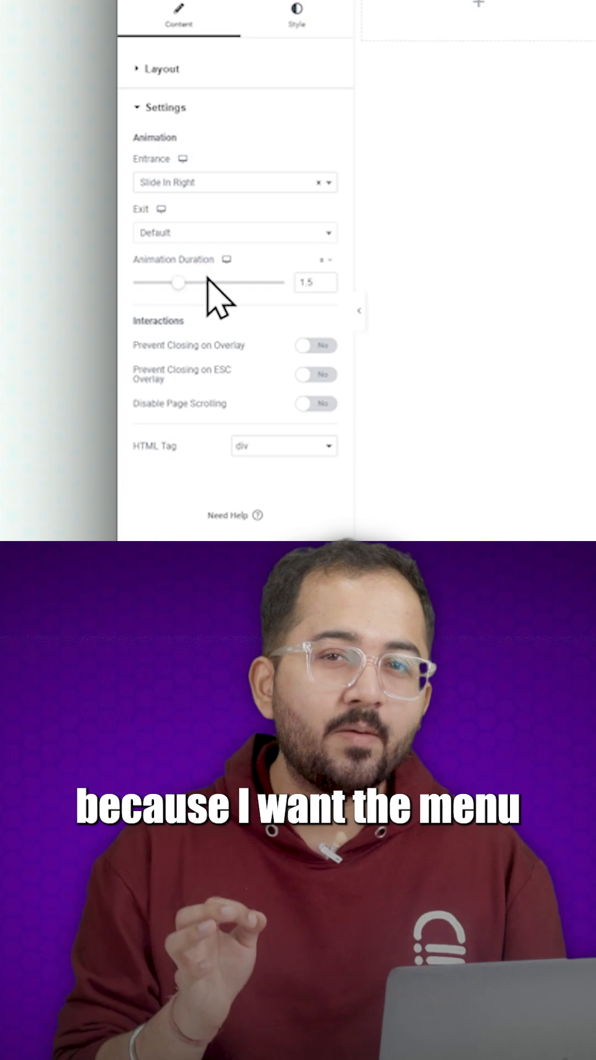
left_click(235, 231)
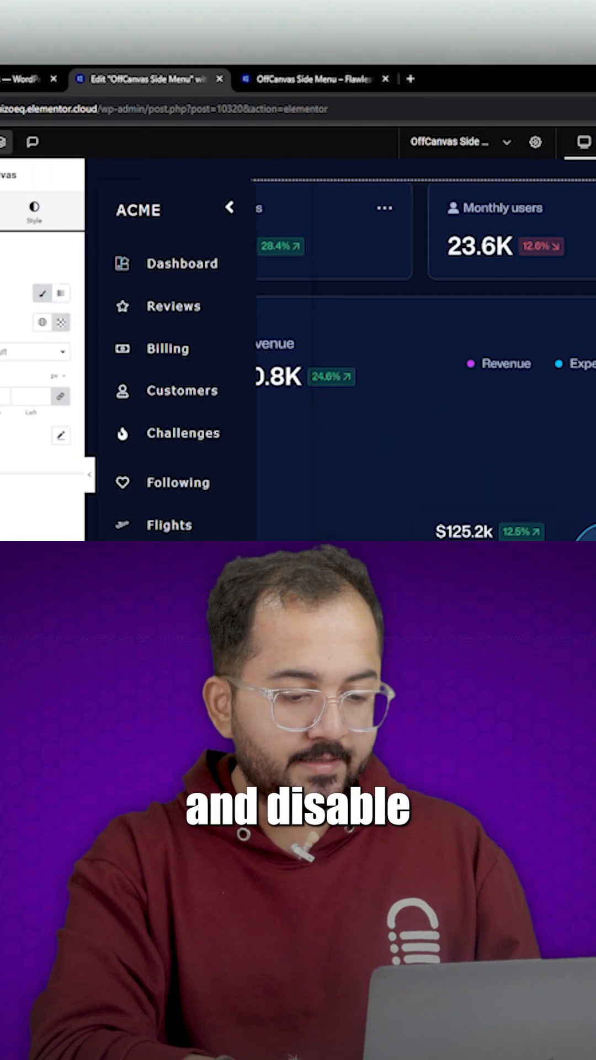
Adjust the off-canvas menu's Style settings in the panel.
left_click(234, 359)
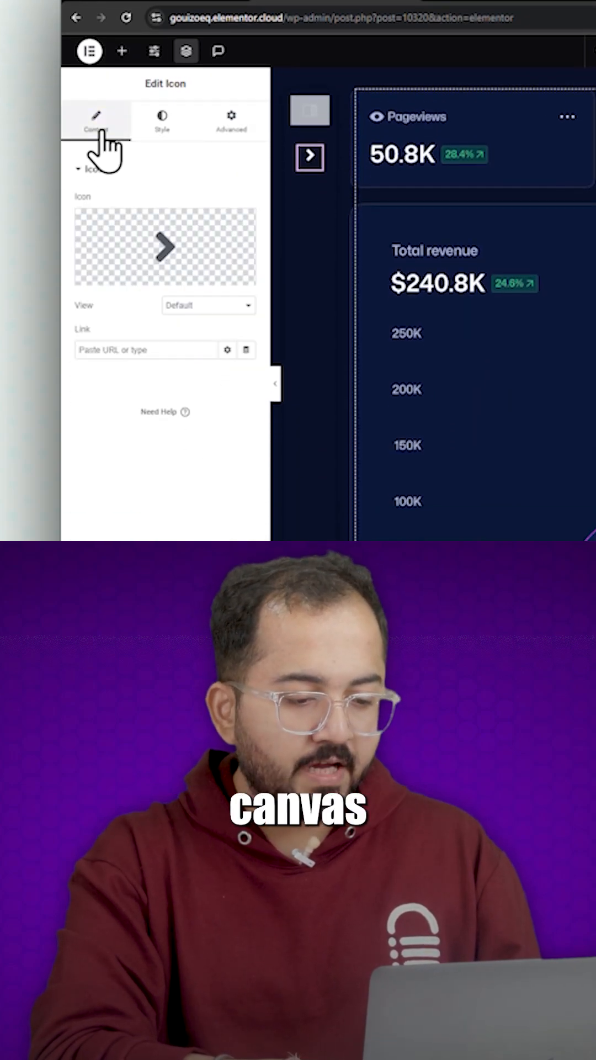
Link the arrow icon to Actions > Off-Canvas and select the next sidebar icon.
left_click(228, 350)
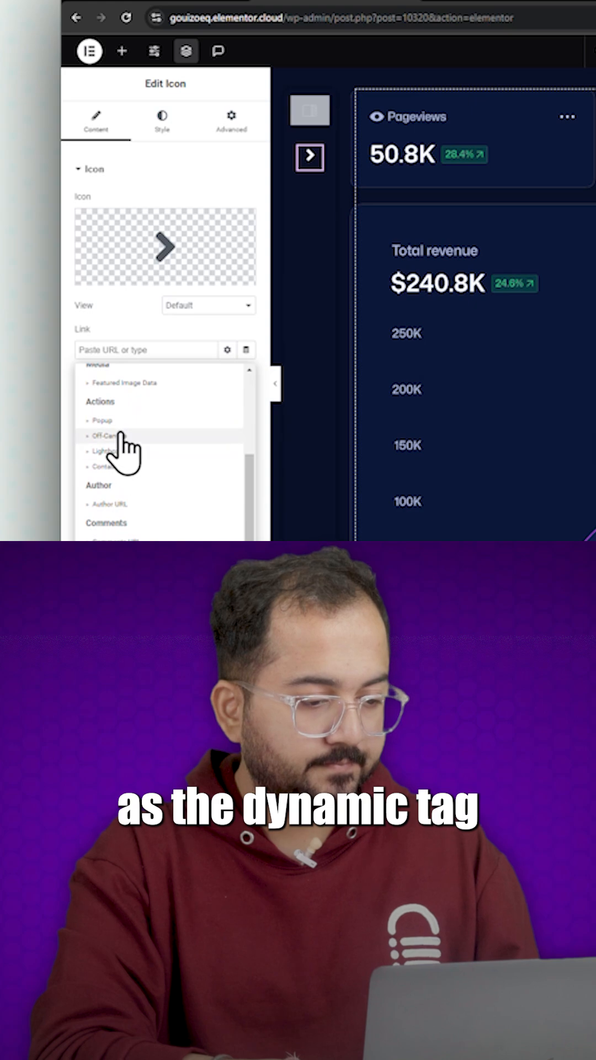
left_click(104, 435)
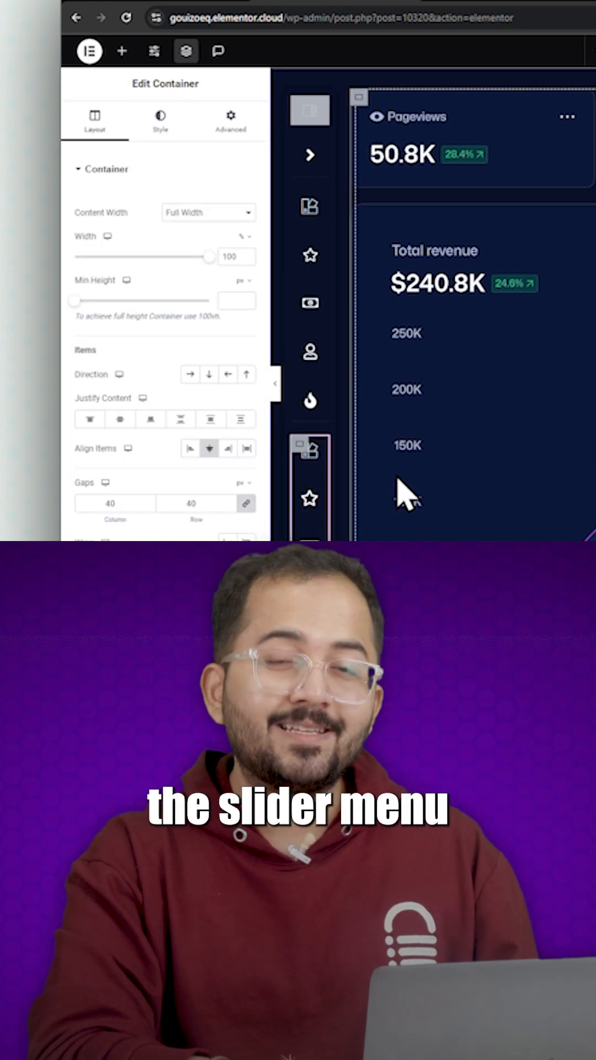
left_click(310, 451)
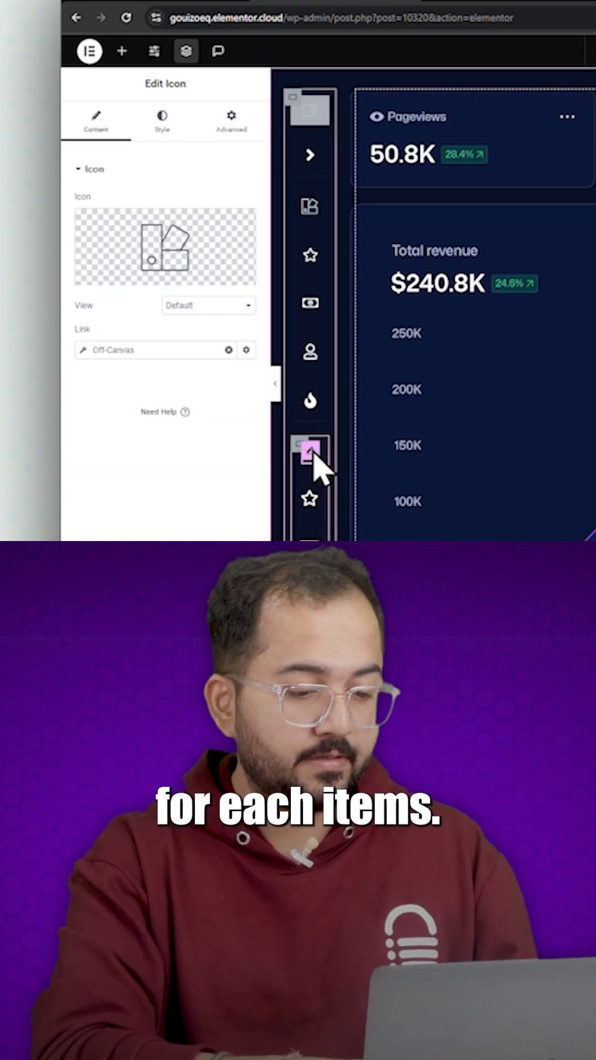